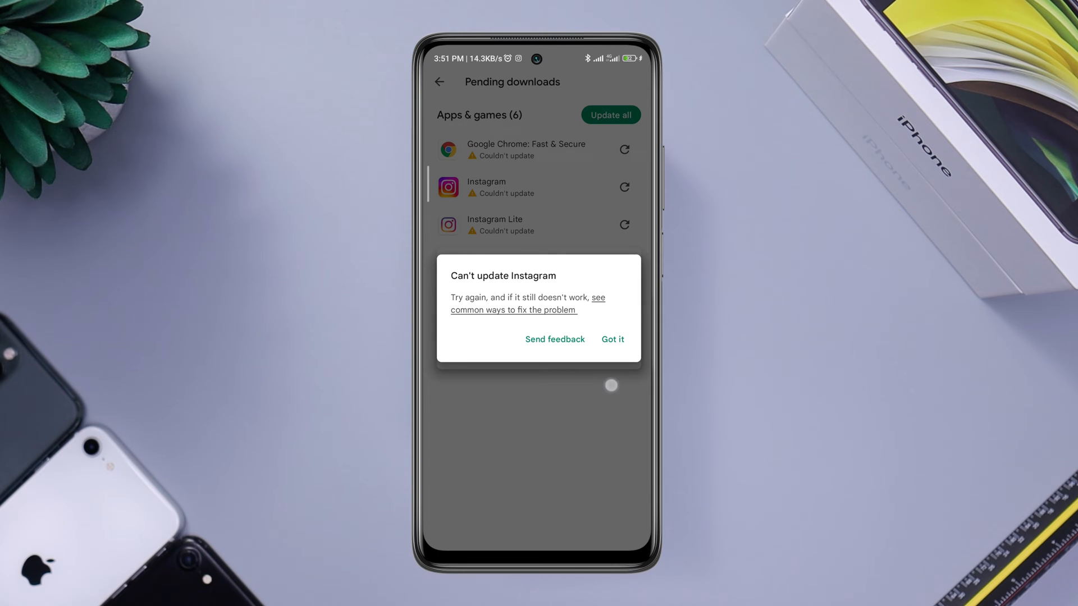
Step: Dismiss the Instagram and Chrome error dialogs and retry the Chrome update
left_click(611, 339)
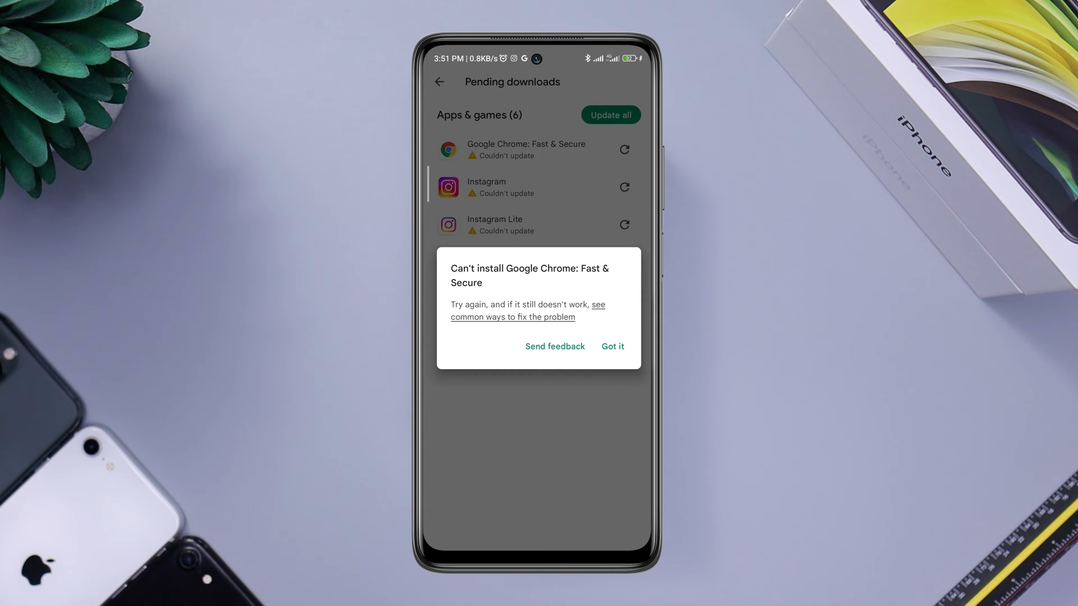
left_click(611, 346)
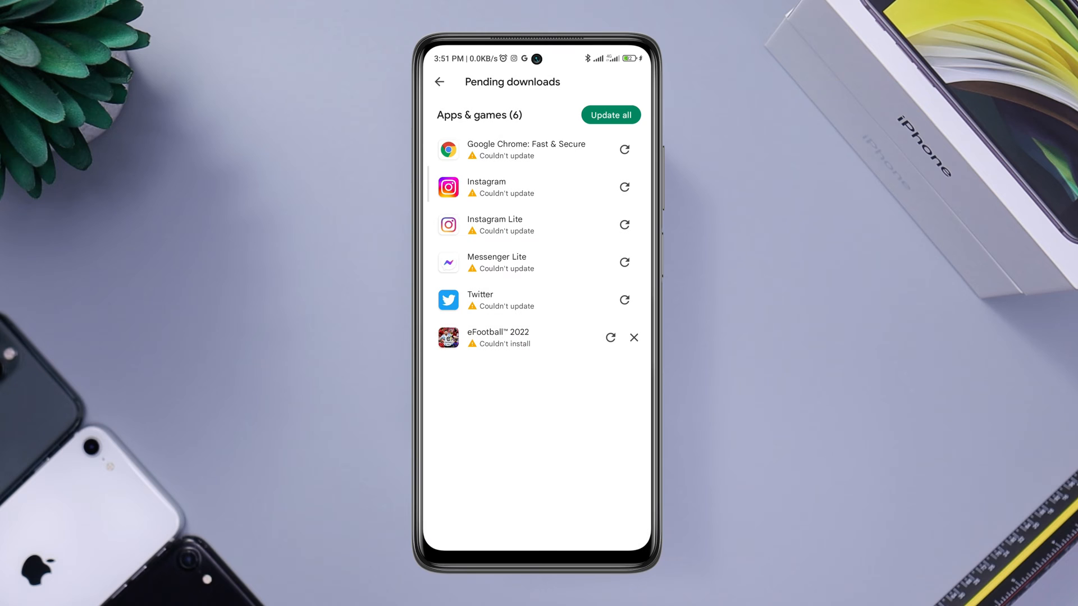
left_click(624, 149)
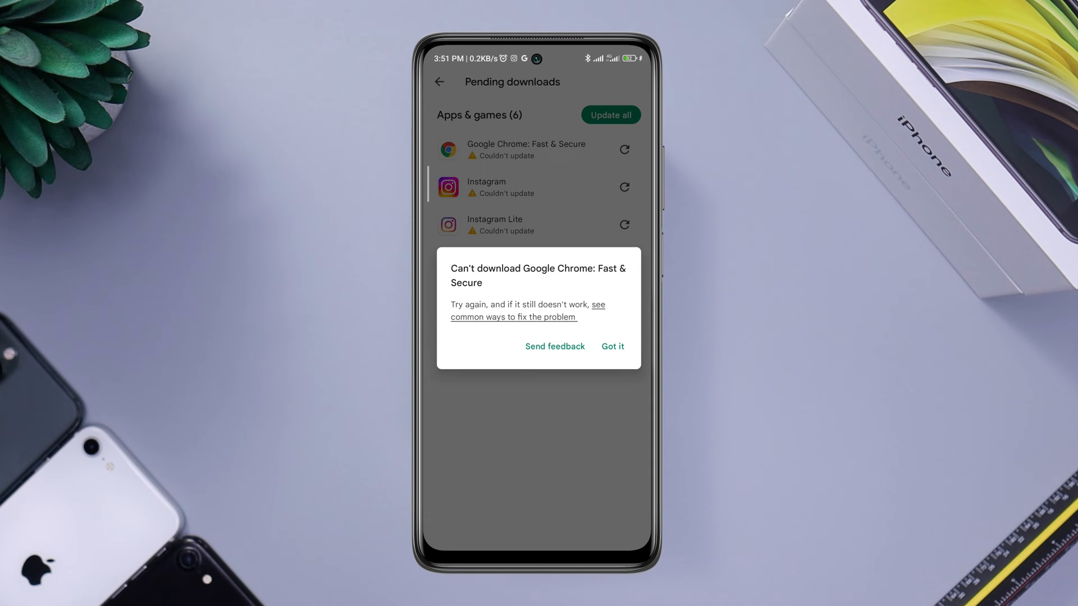
Step: Dismiss the repeated Chrome and Instagram errors and return to the home screen
left_click(612, 346)
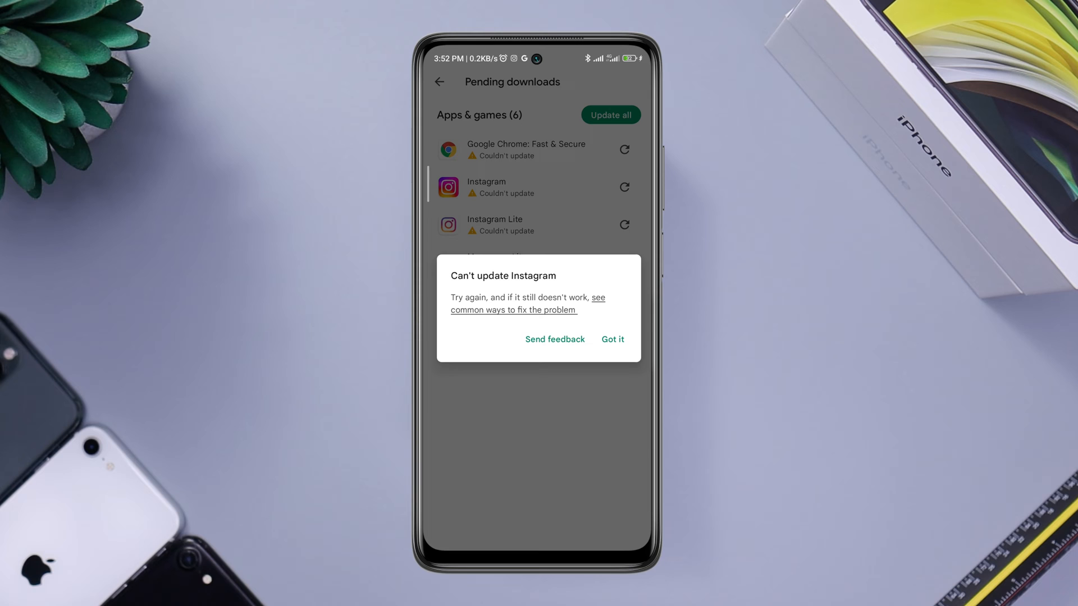
left_click(611, 339)
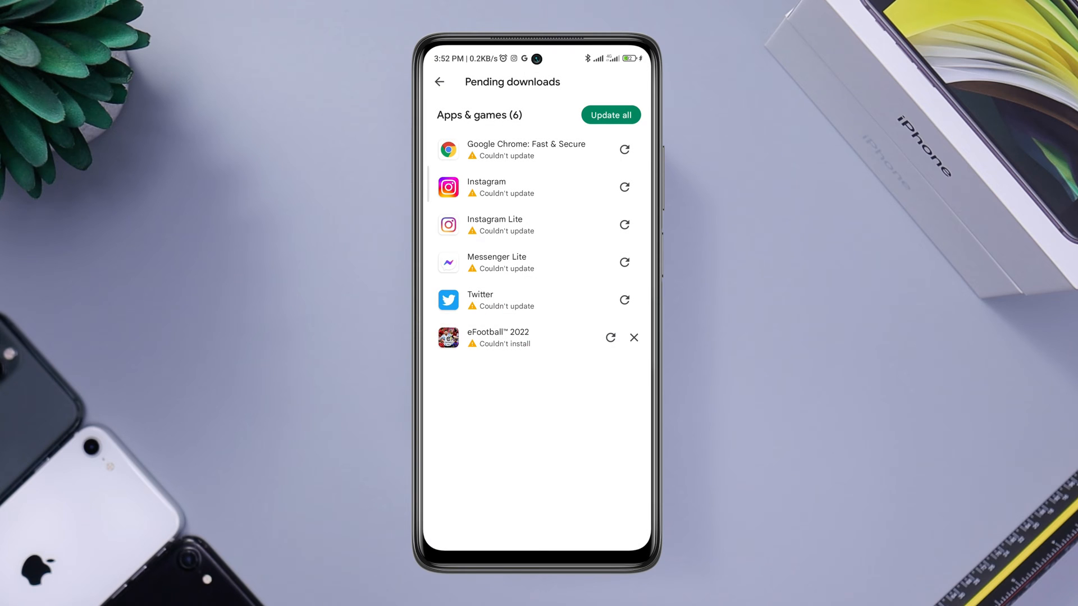
left_click(624, 225)
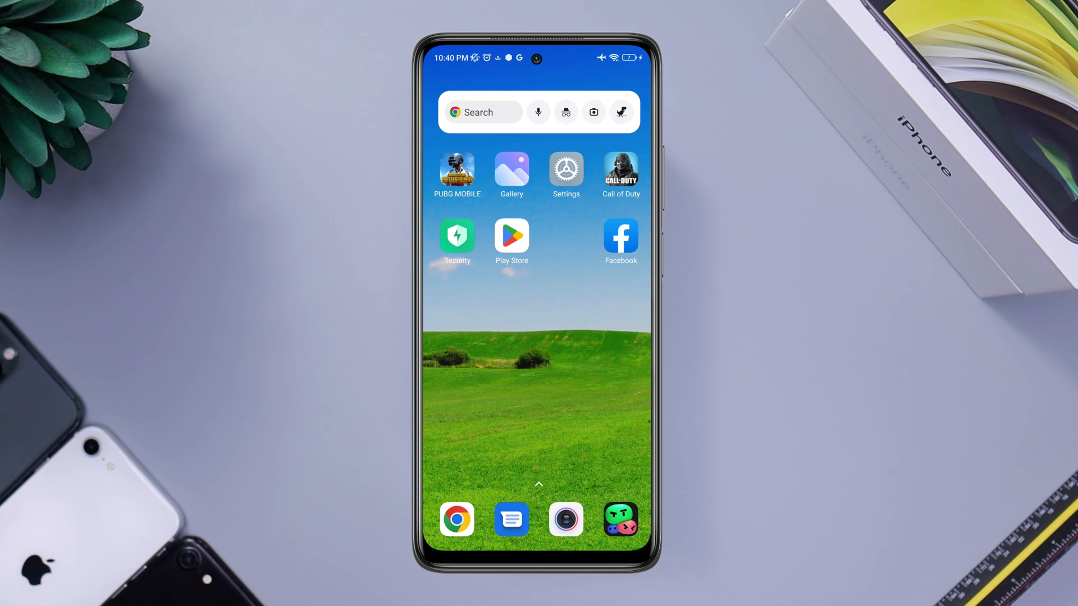
Step: Launch the Browser and try loading a page from the address bar to test connectivity
left_click(457, 520)
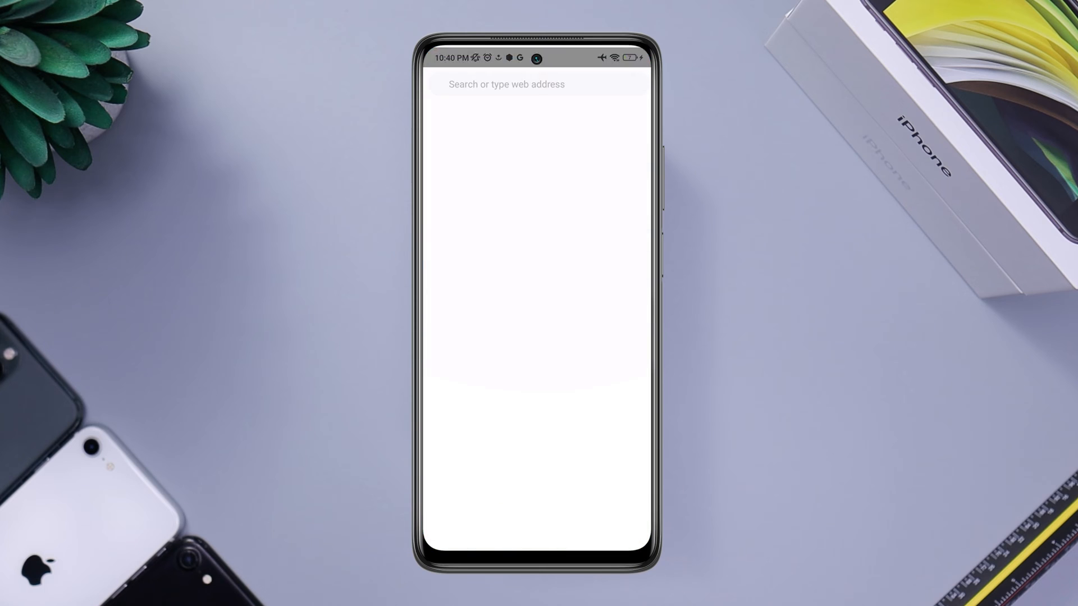
left_click(505, 85)
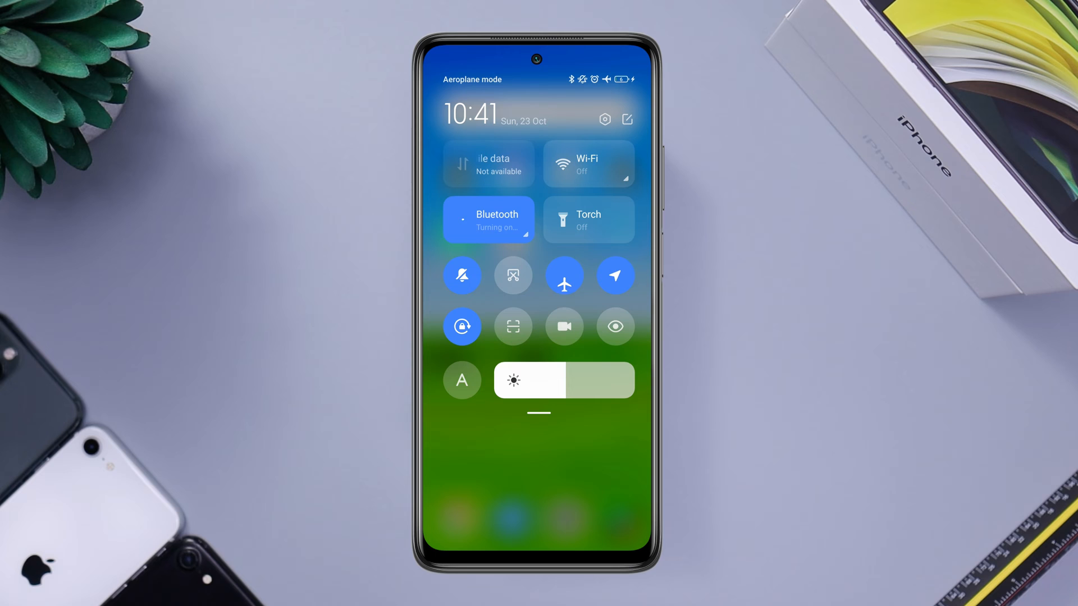
Step: Turn Aeroplane mode off, confirm Wi-Fi is on, and close the quick controls panel
left_click(564, 277)
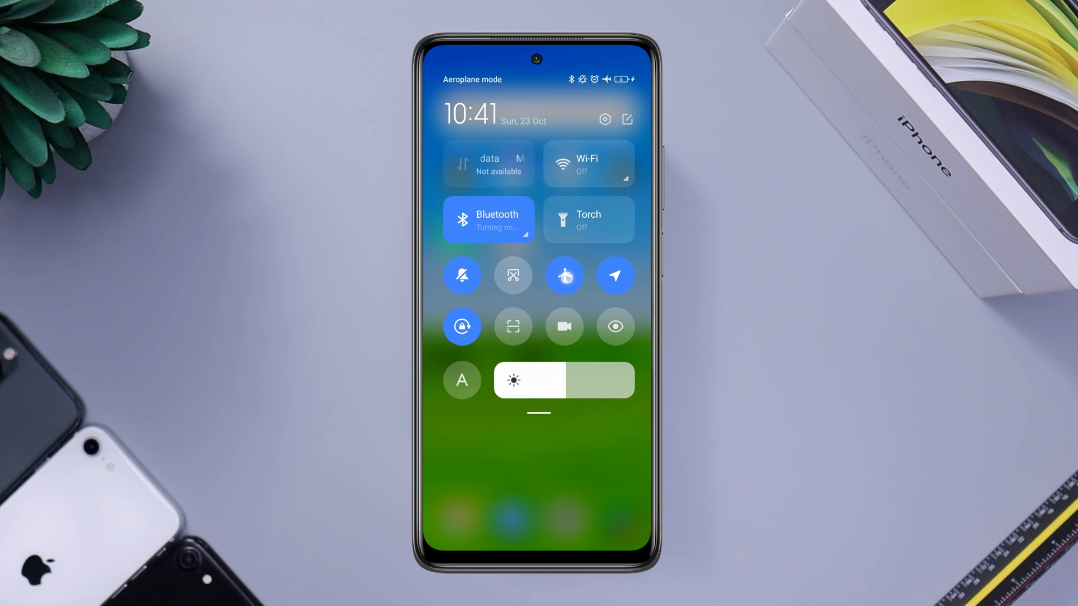
left_click(563, 275)
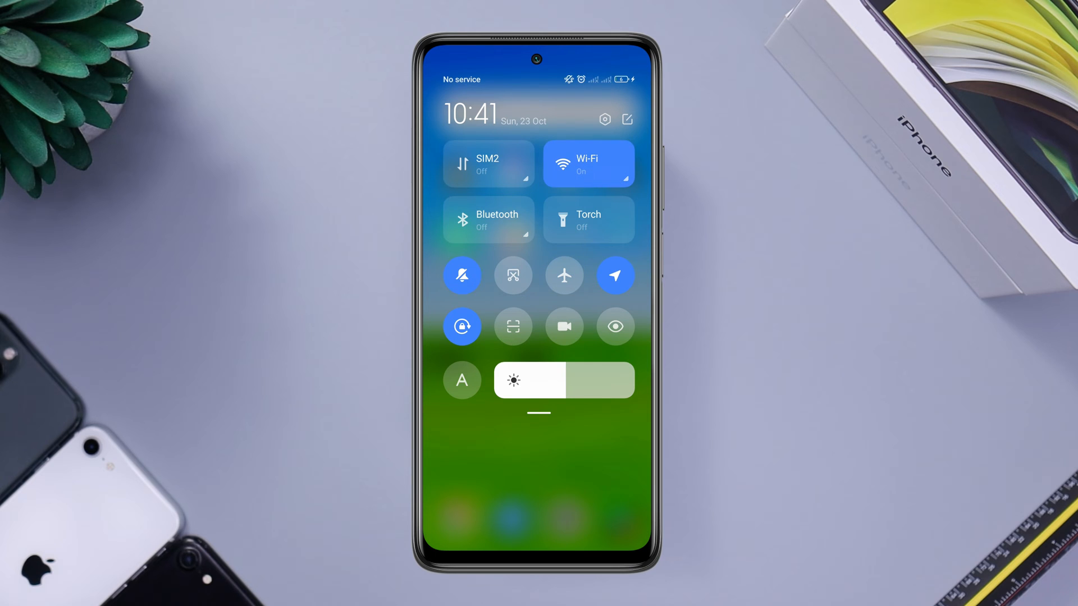
left_click(488, 164)
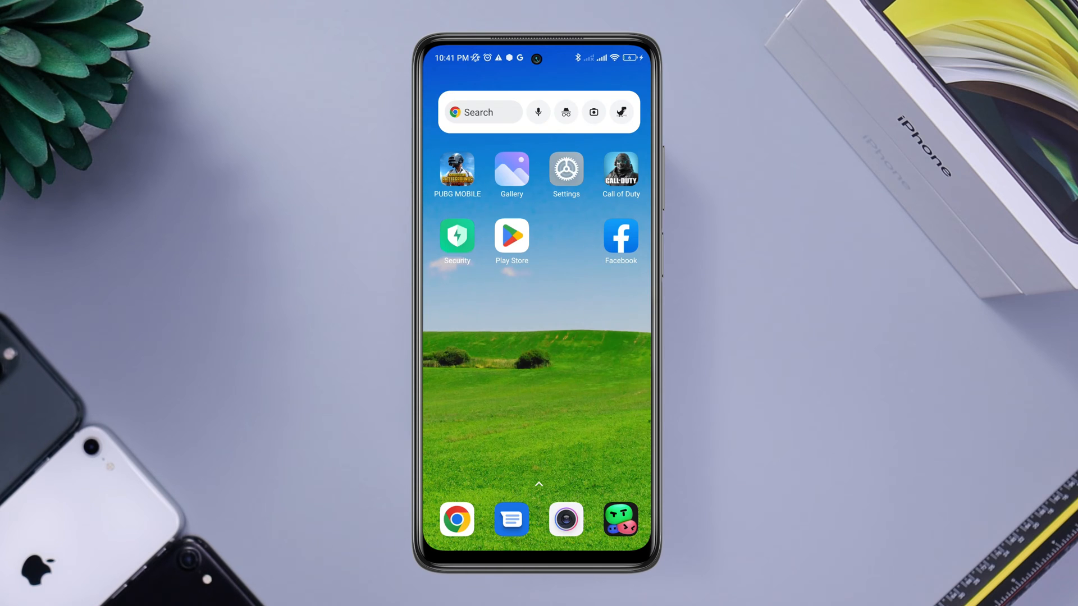
Step: Go into Settings > Additional settings > Developer options
left_click(564, 170)
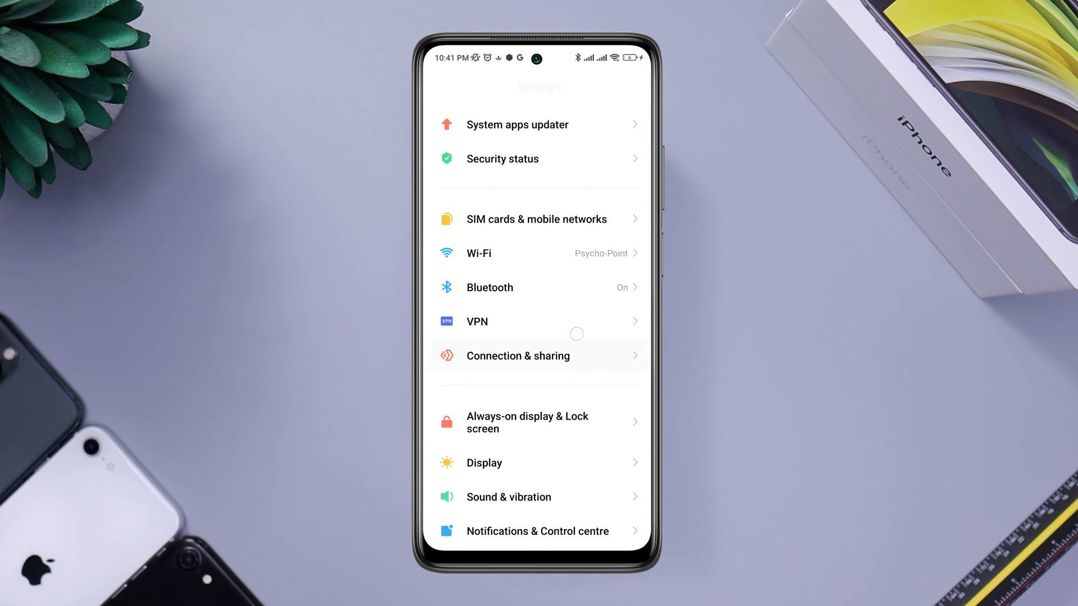
scroll("down", 3)
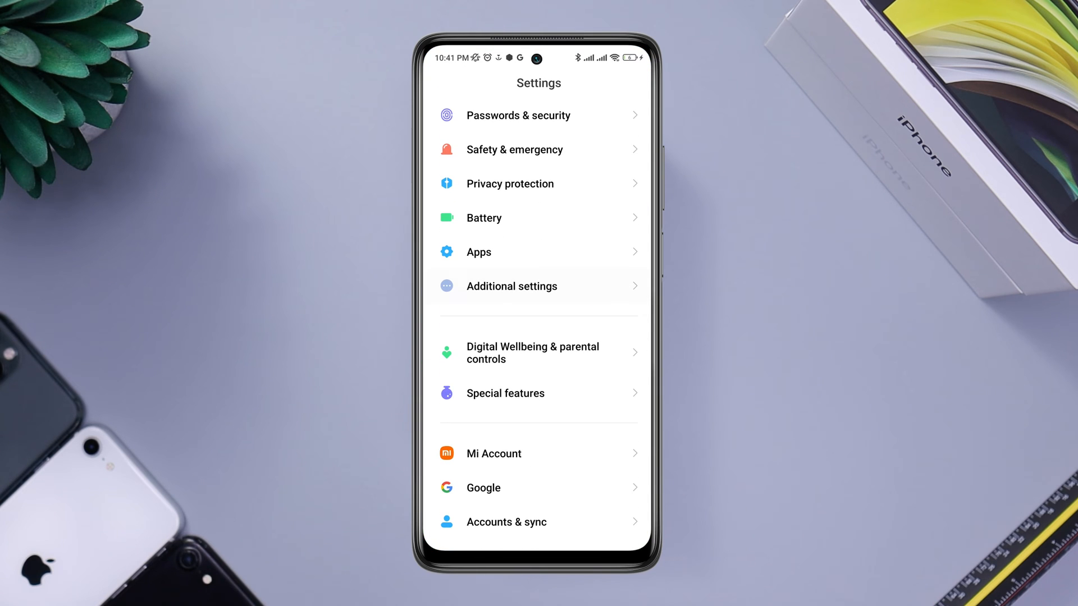
left_click(512, 286)
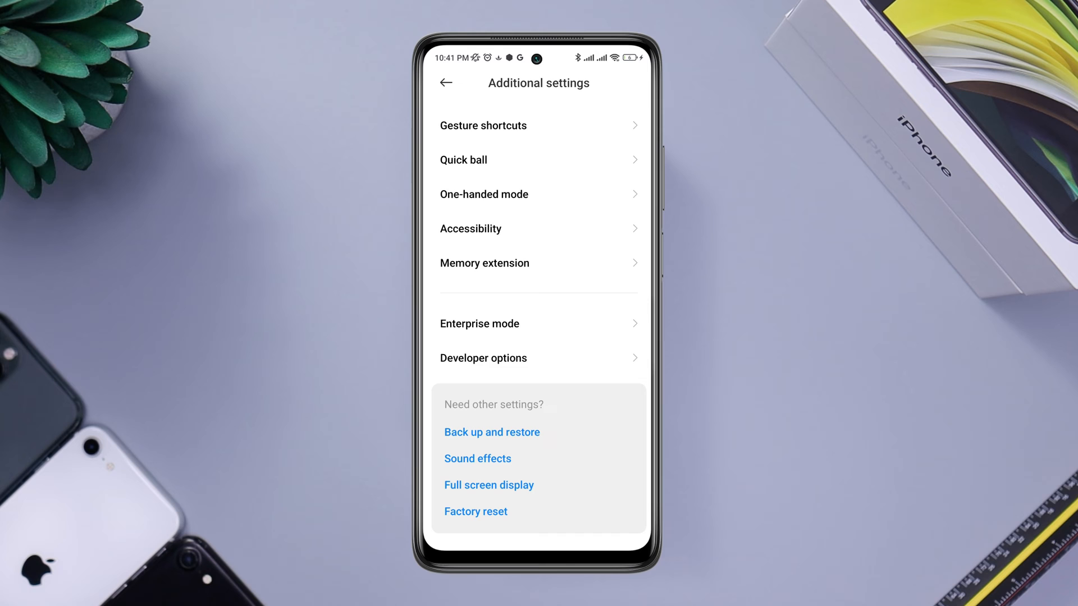
left_click(483, 357)
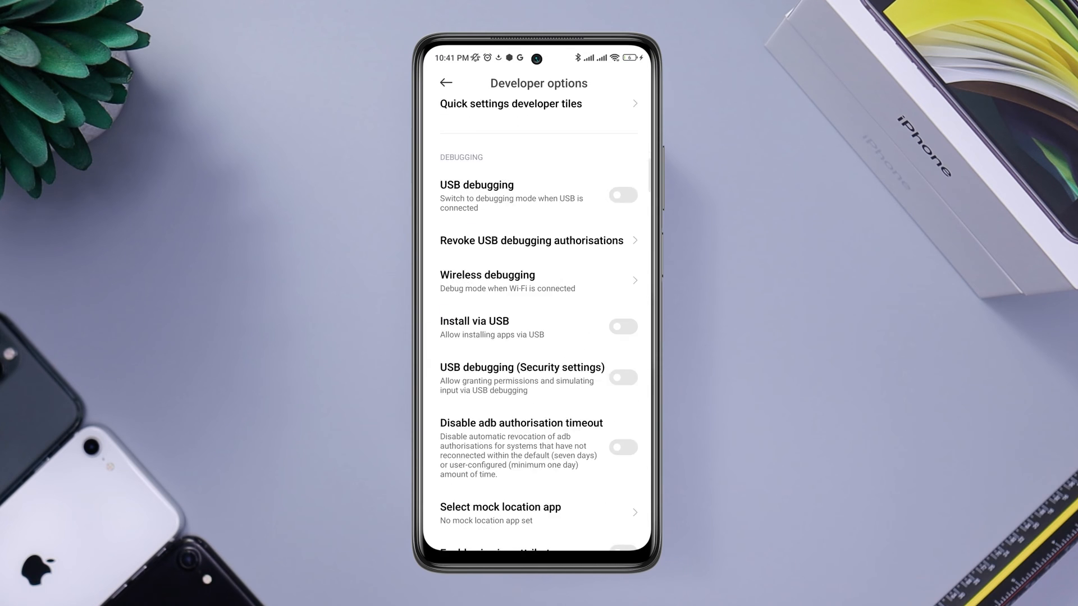
Step: Turn on Wi-Fi scan throttling in the Networking section and return home
scroll("down", 3)
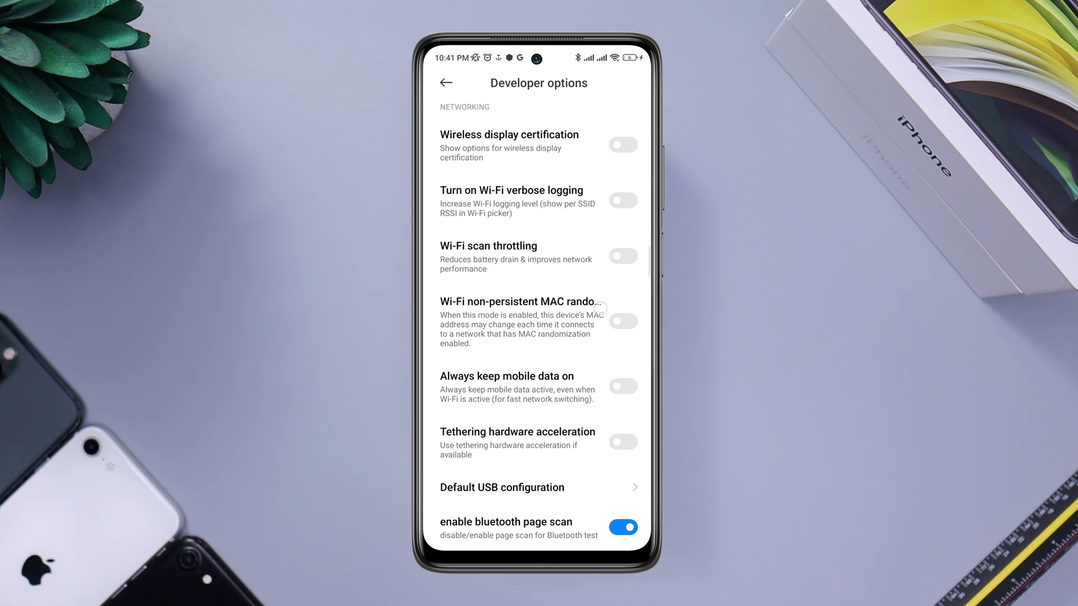
left_click(623, 256)
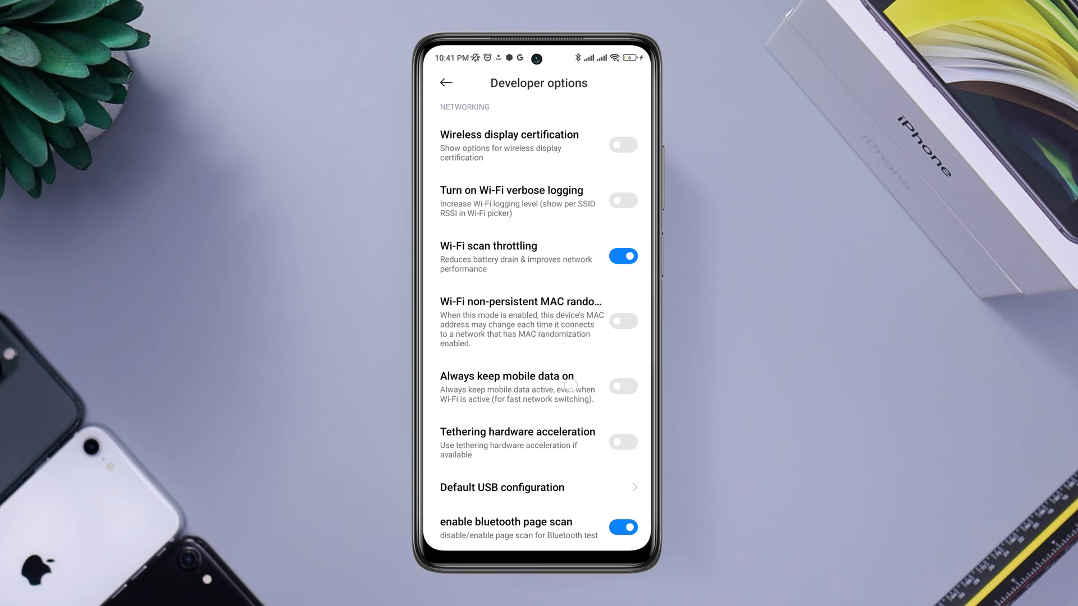
scroll("down", 3)
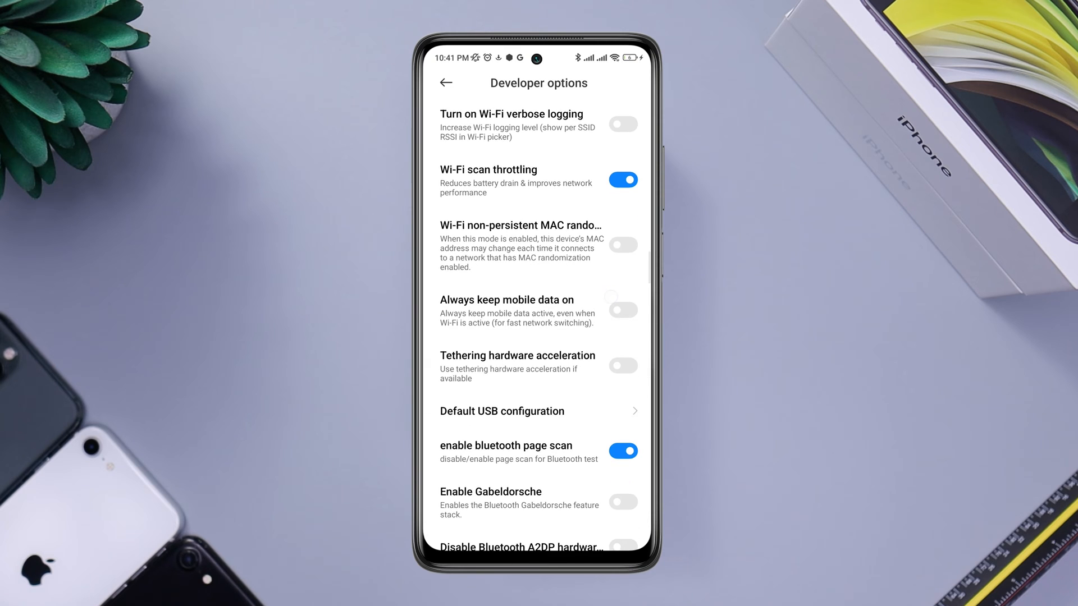
left_click(623, 310)
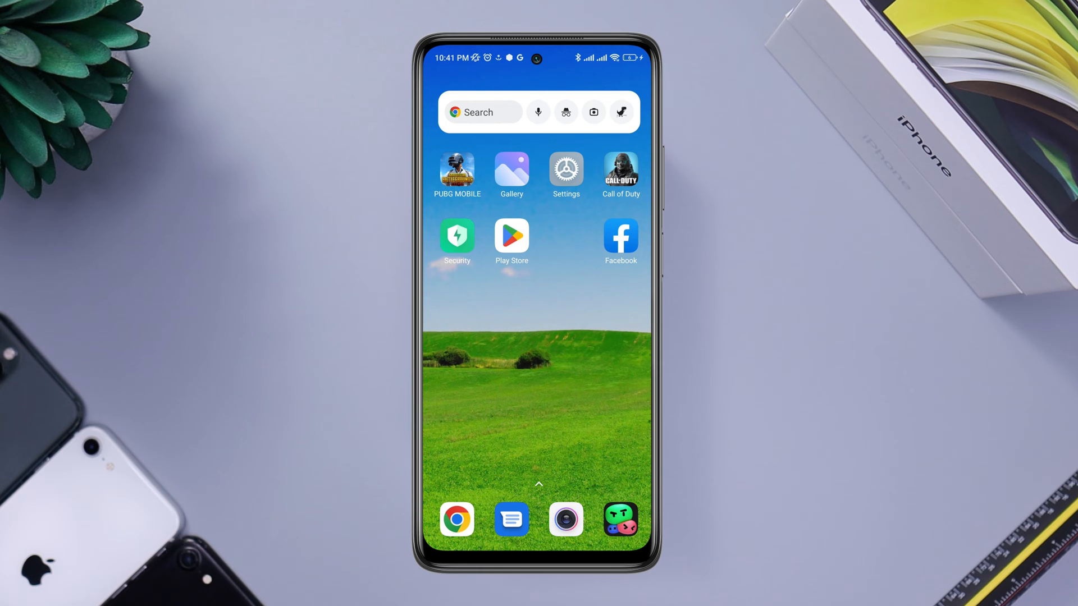
Step: Check the Storage space overview in Settings, then return to the home screen
left_click(565, 168)
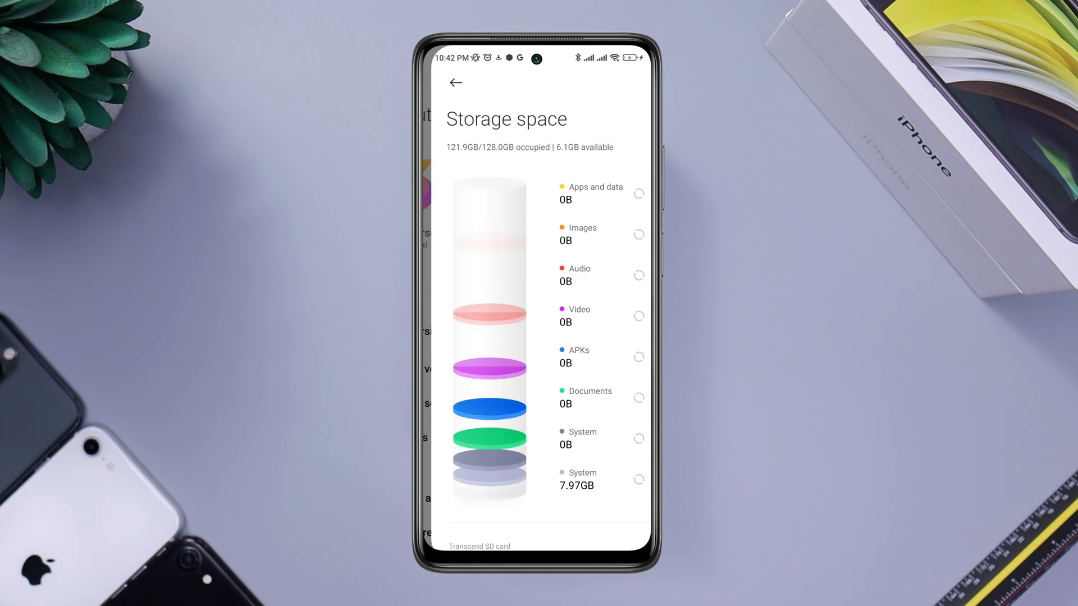
scroll("down", 3)
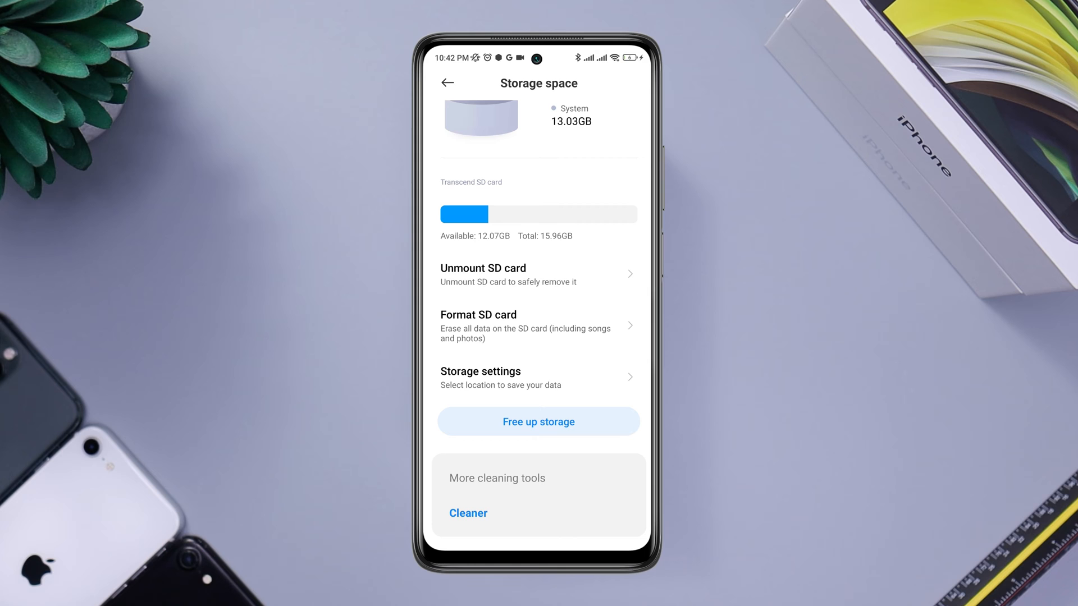
left_click(468, 513)
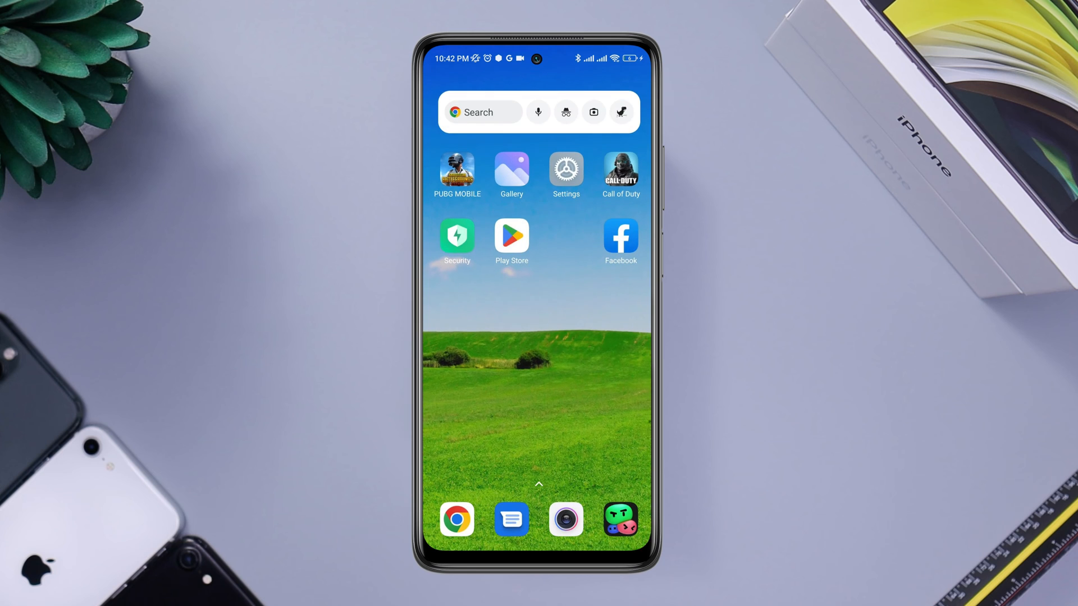
Step: Reach Play Store Settings > Network preferences from the account menu
left_click(511, 236)
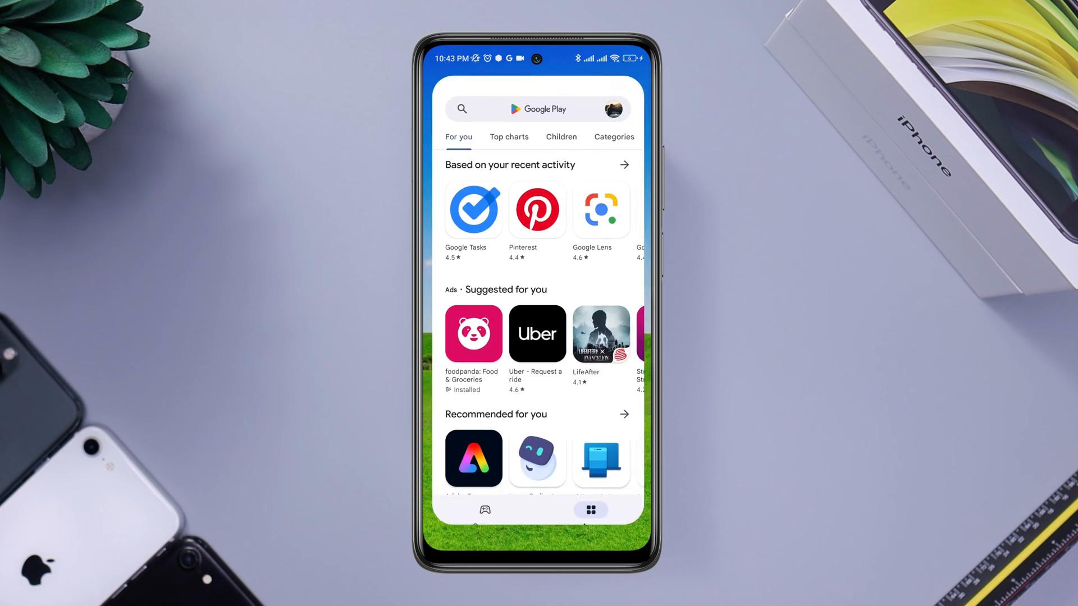
left_click(617, 109)
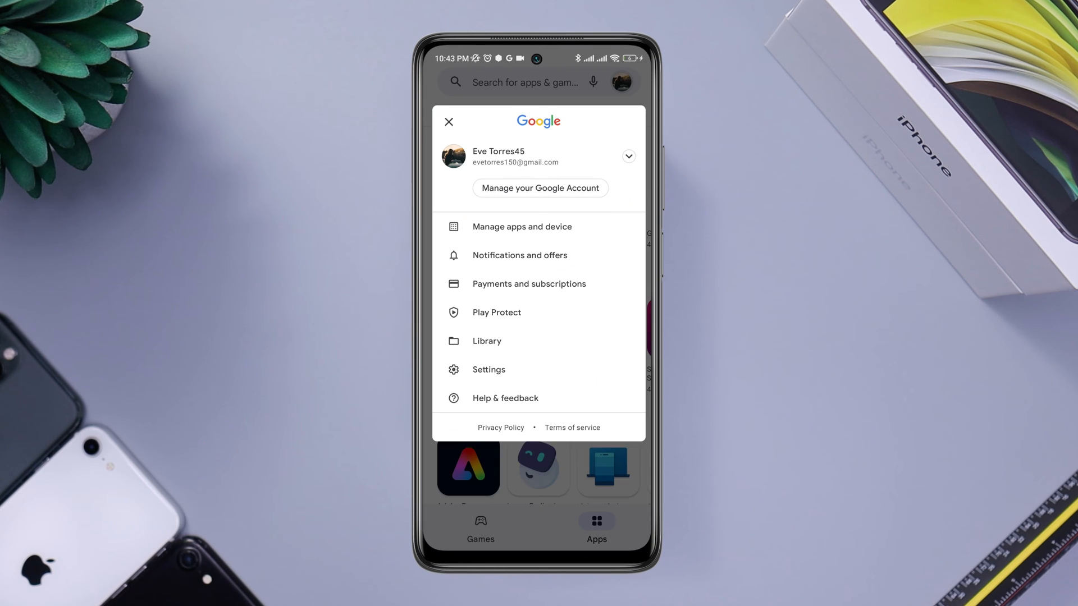
left_click(488, 369)
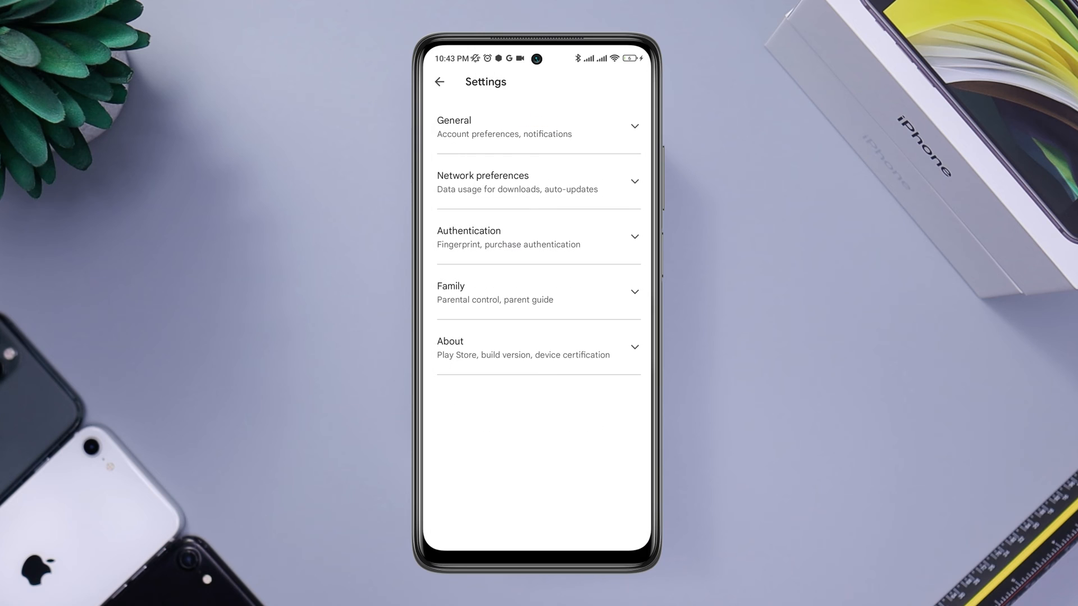
left_click(538, 182)
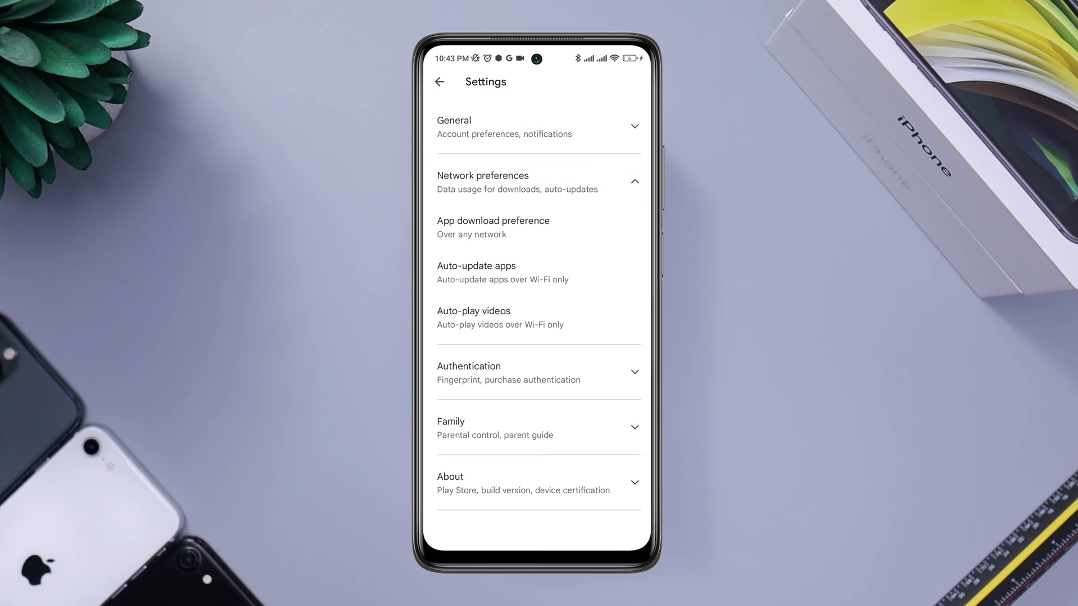
Step: Set Auto-update apps to Over any network, then check About for a Play Store update
left_click(475, 272)
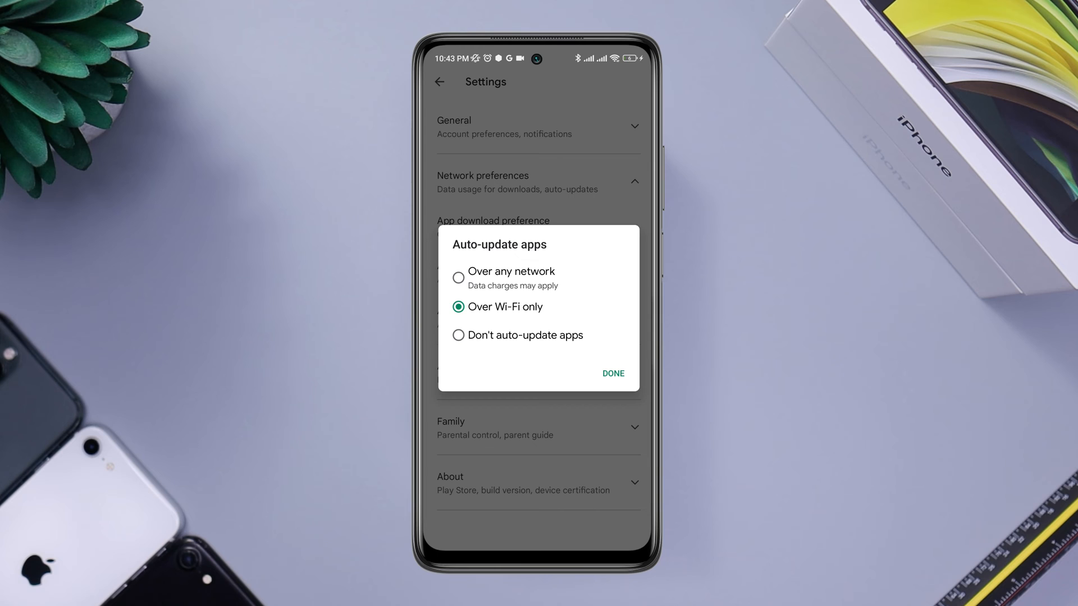
left_click(458, 277)
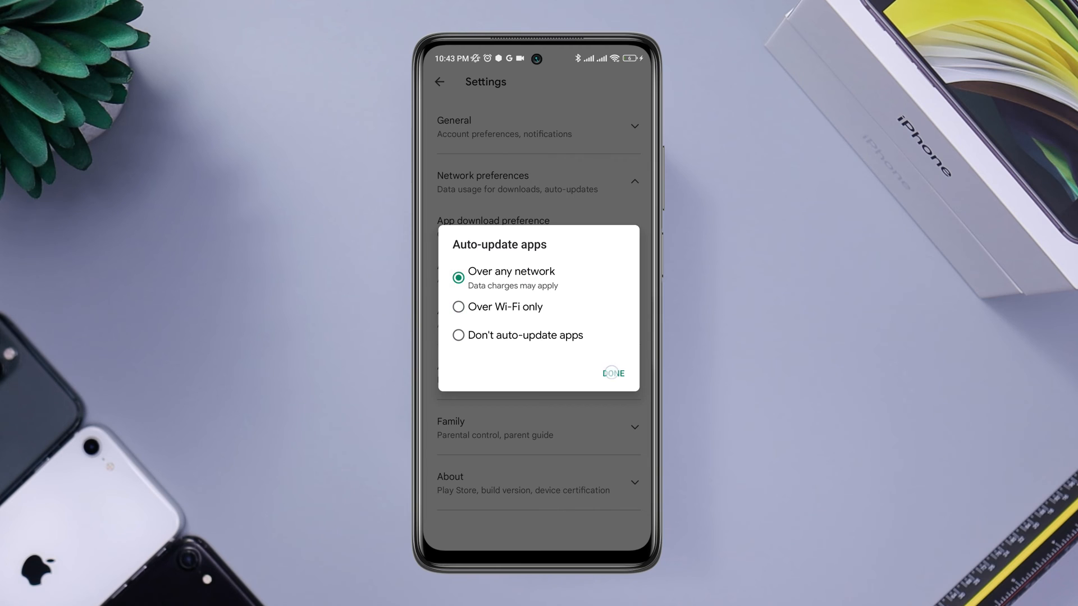
left_click(612, 373)
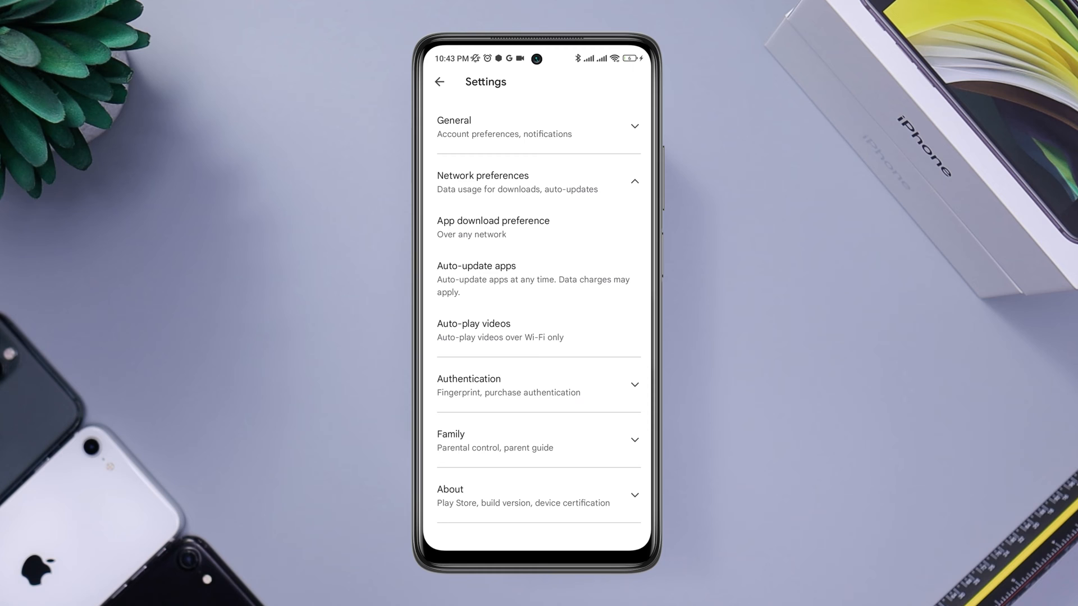
scroll("down", 3)
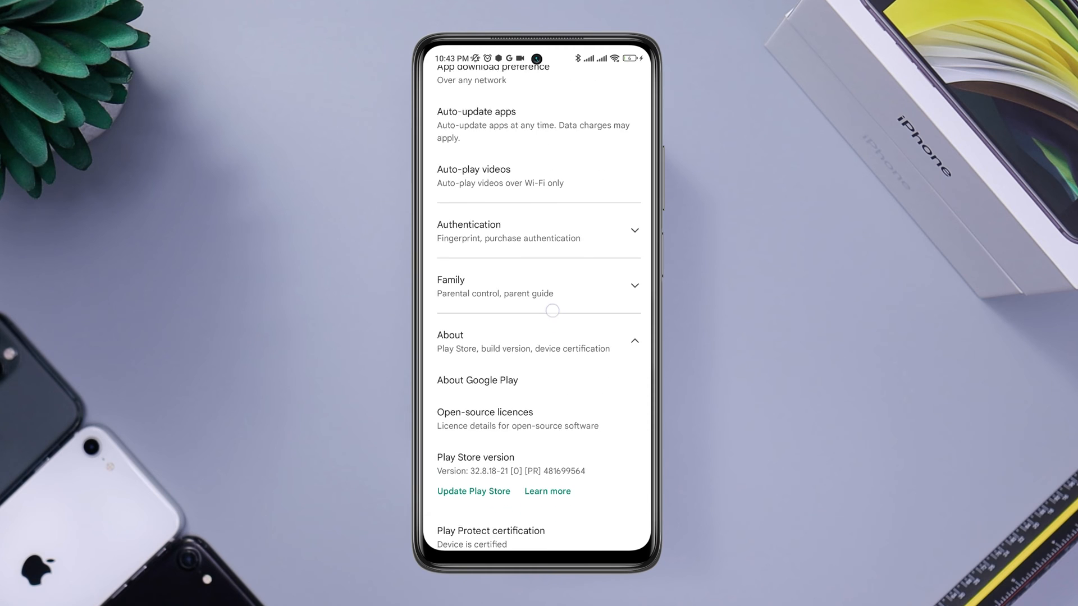
left_click(473, 490)
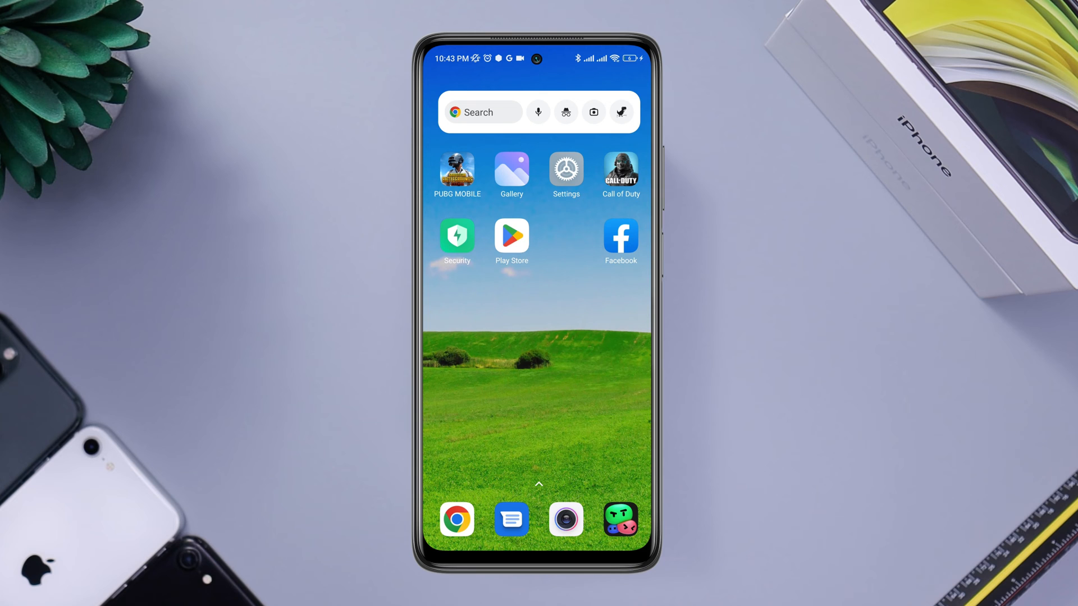
Step: Search Settings for 'Google pl' and open Google Play services' app info
left_click(565, 169)
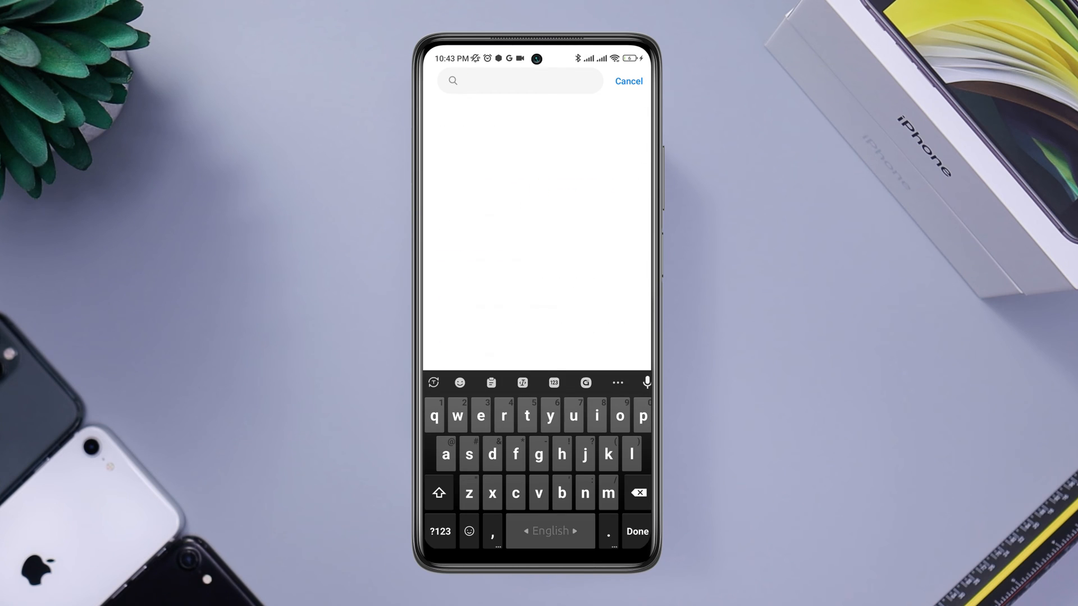
type("Google pl")
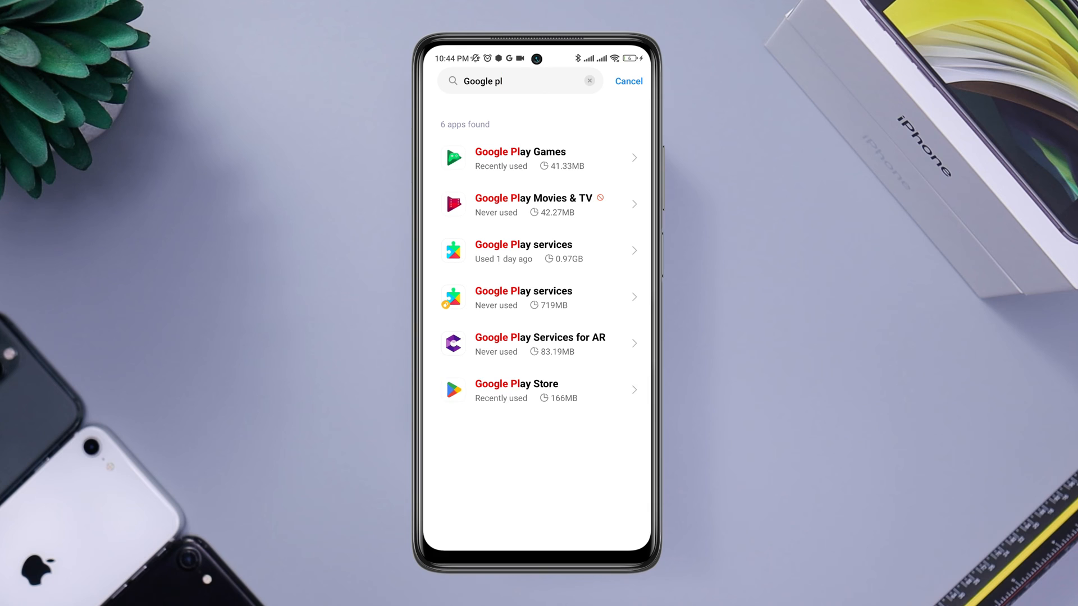
left_click(522, 250)
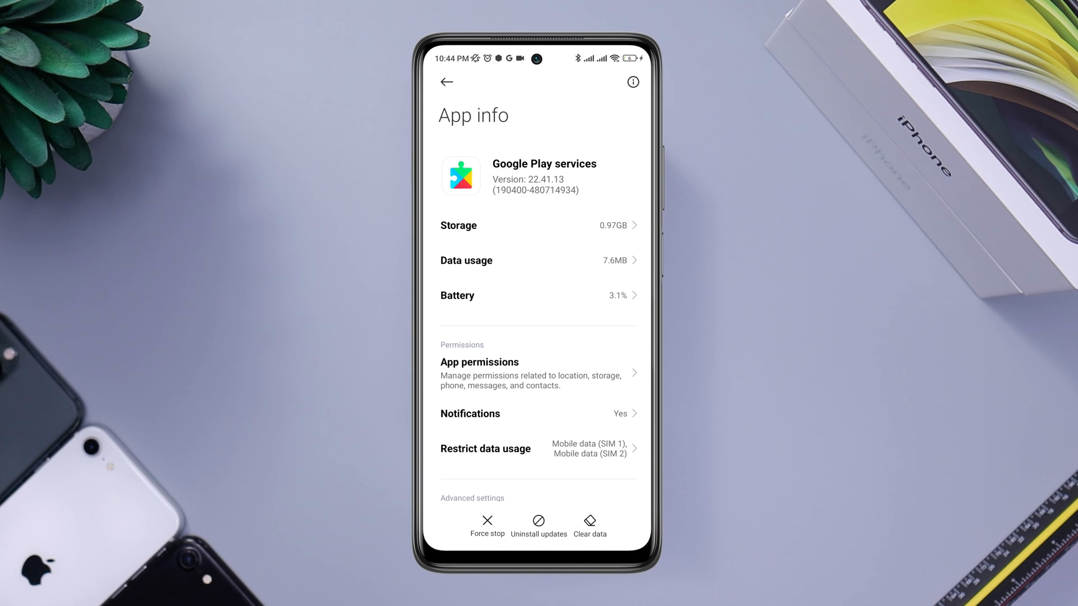
Step: Clear Google Play services' cache, then search 'Google pl' again for Google Play Store
left_click(589, 526)
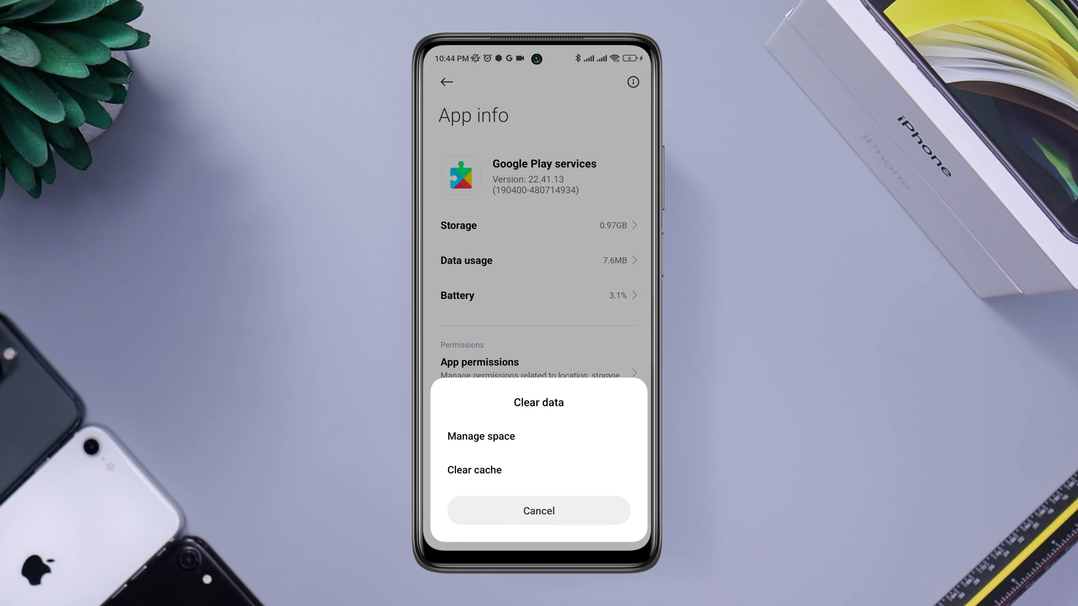
left_click(472, 469)
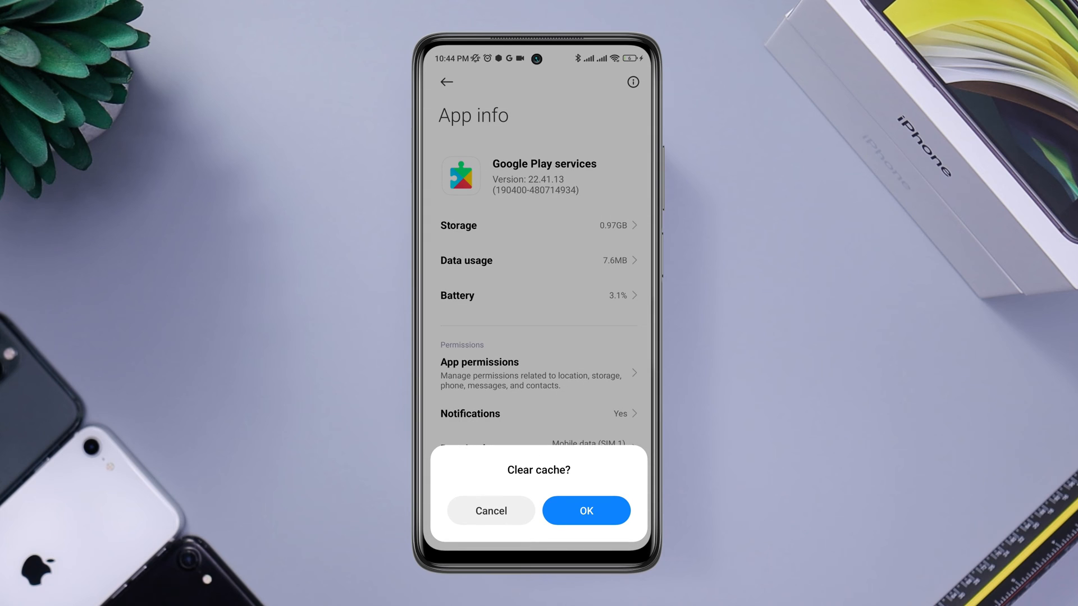
left_click(586, 511)
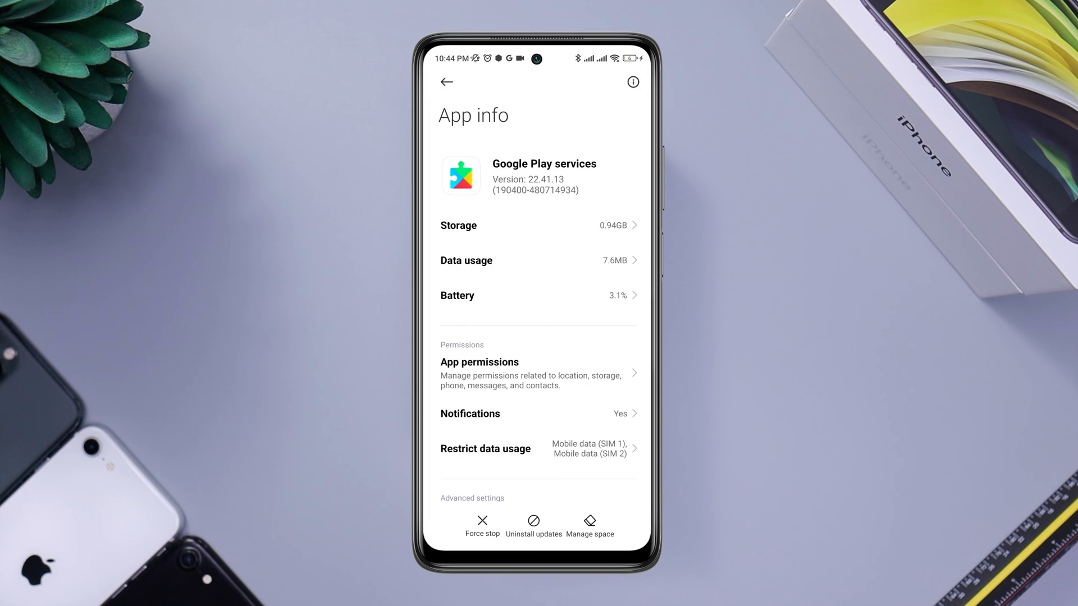
type("Google pl")
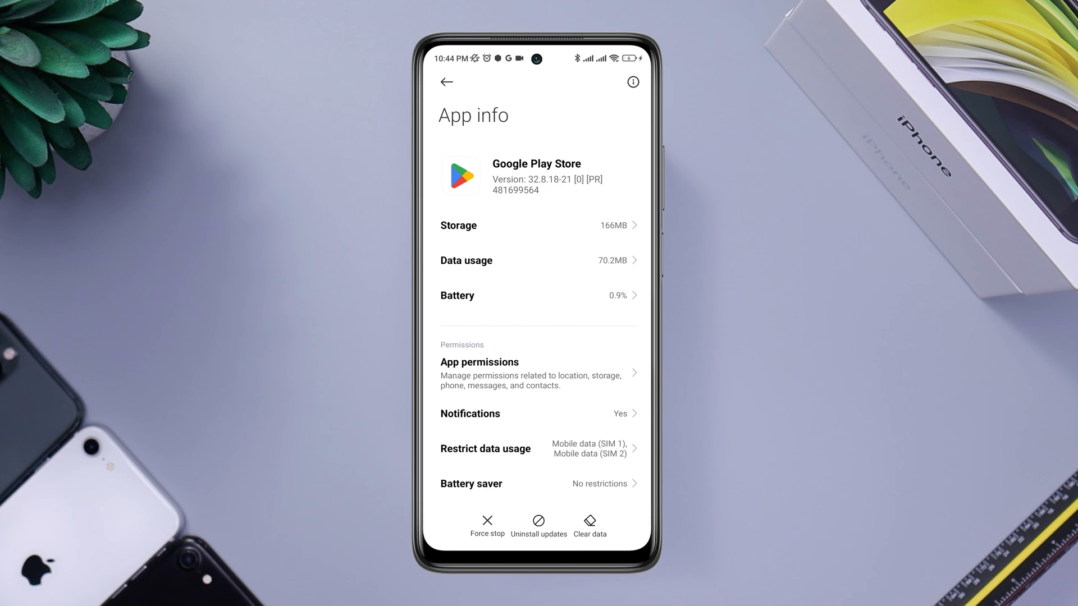
left_click(445, 82)
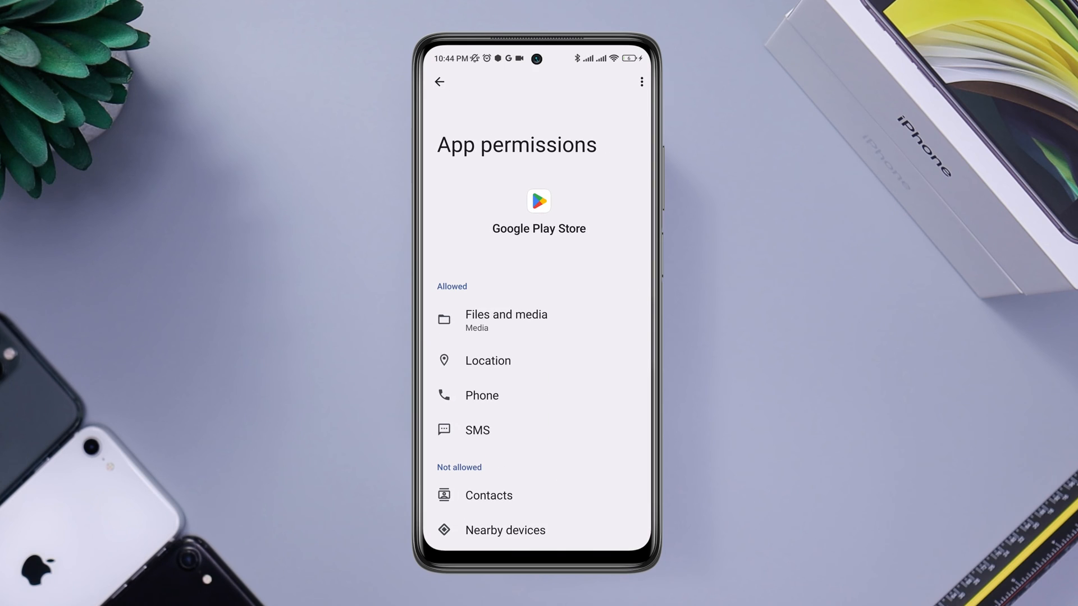
left_click(446, 82)
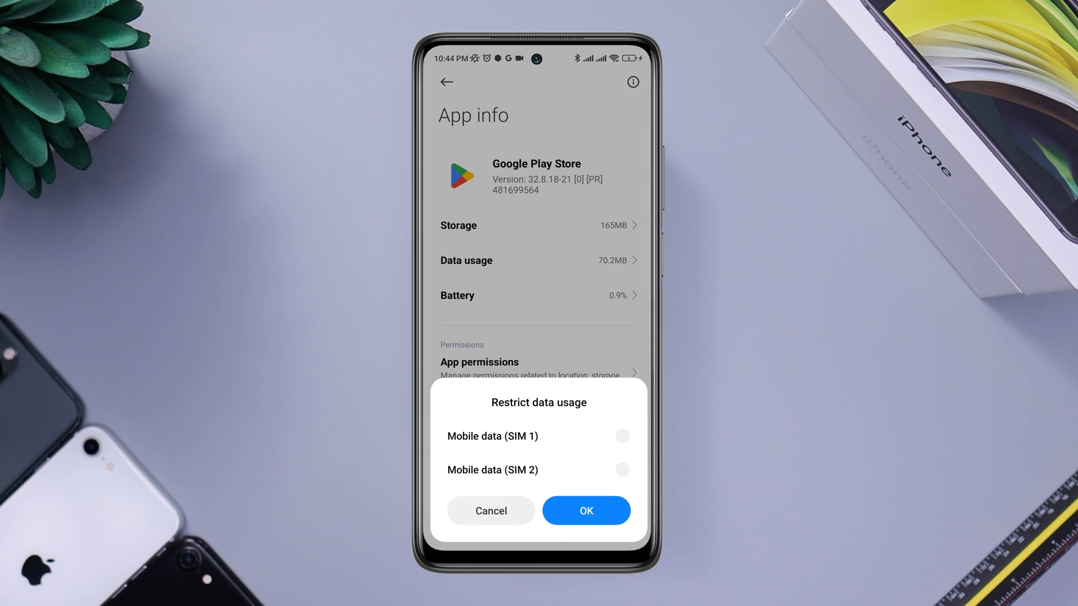
left_click(585, 511)
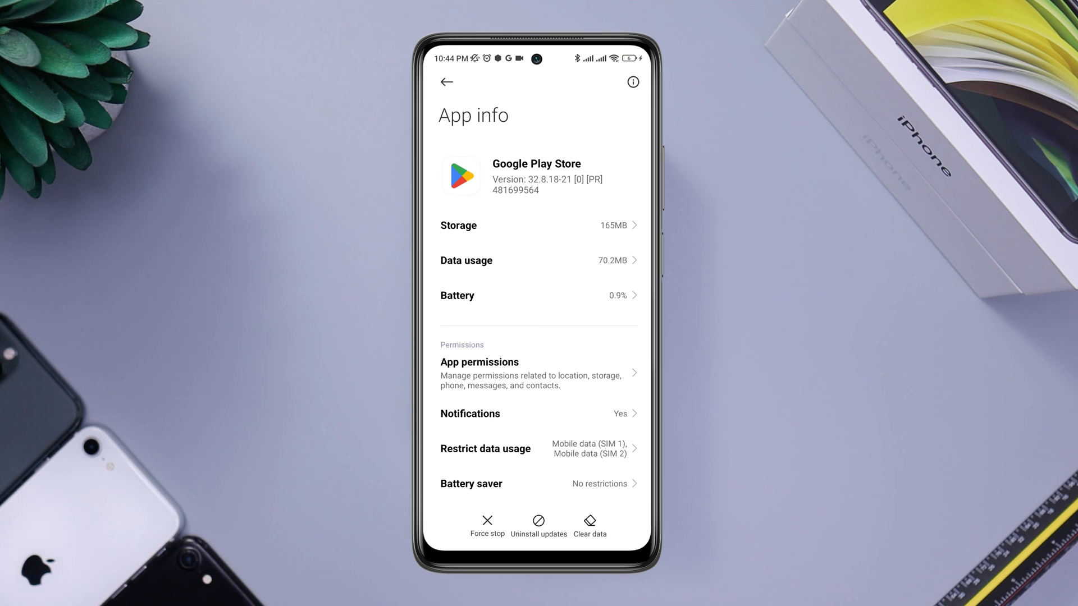